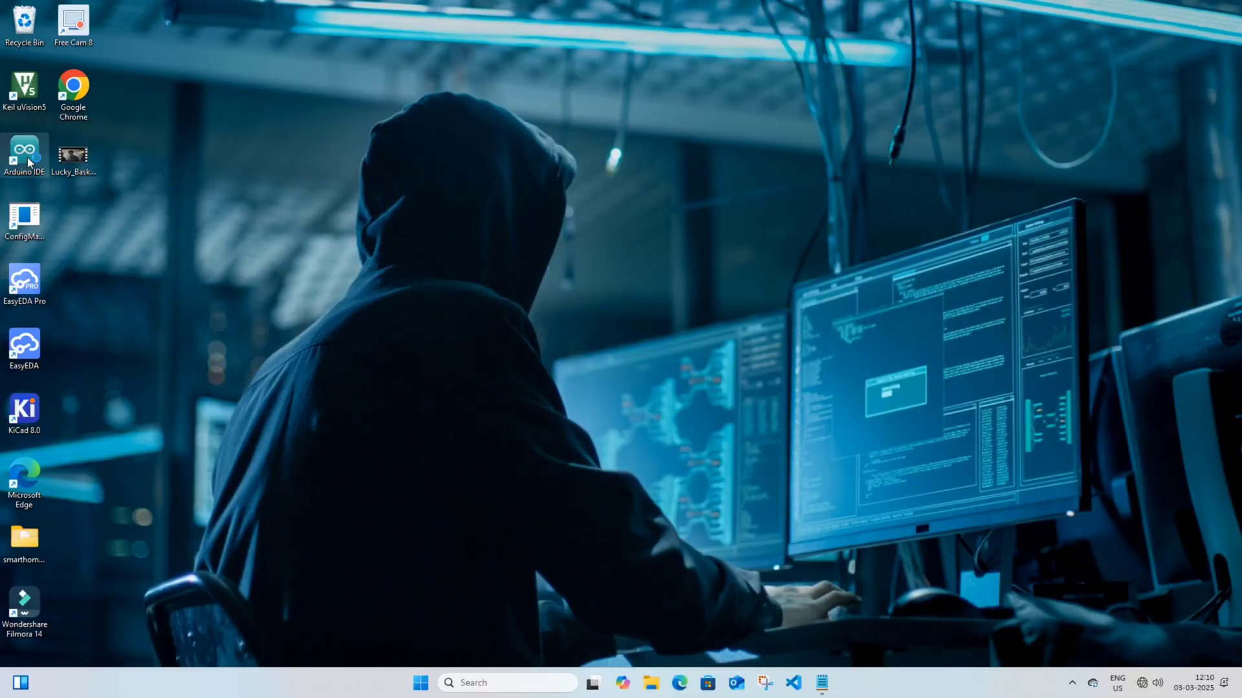
# Launch Arduino IDE from its desktop shortcut
pyautogui.doubleClick(25, 156)
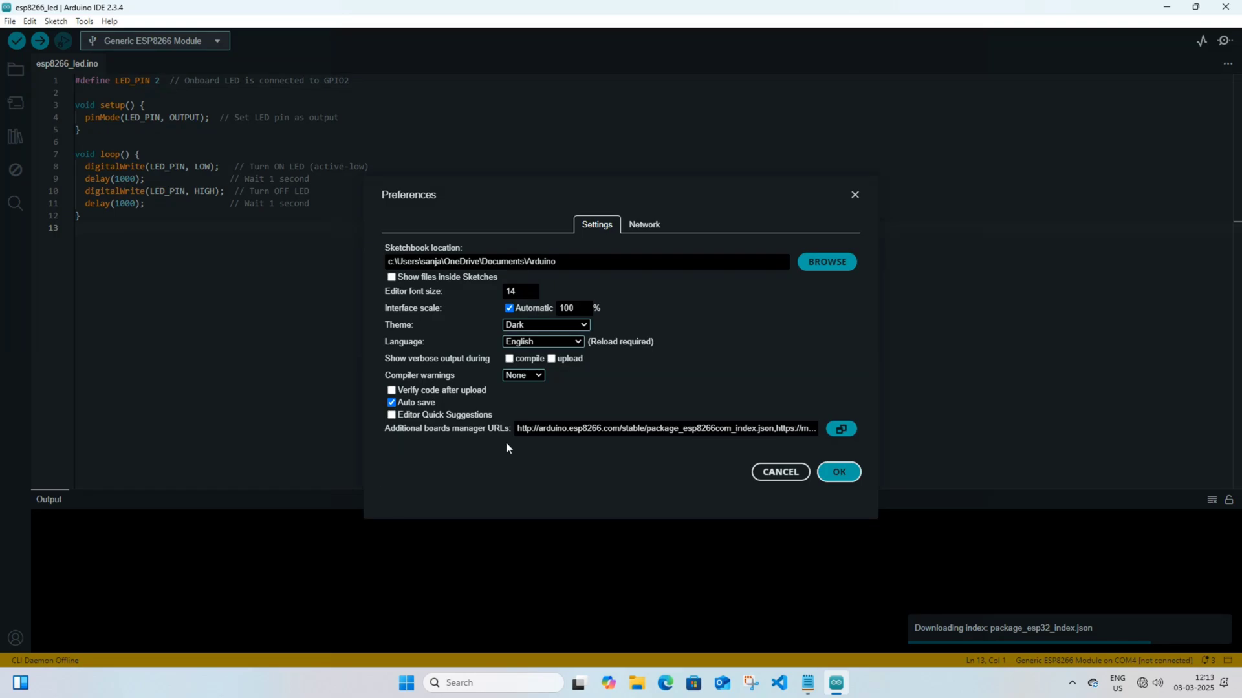
pyautogui.moveTo(516, 442)
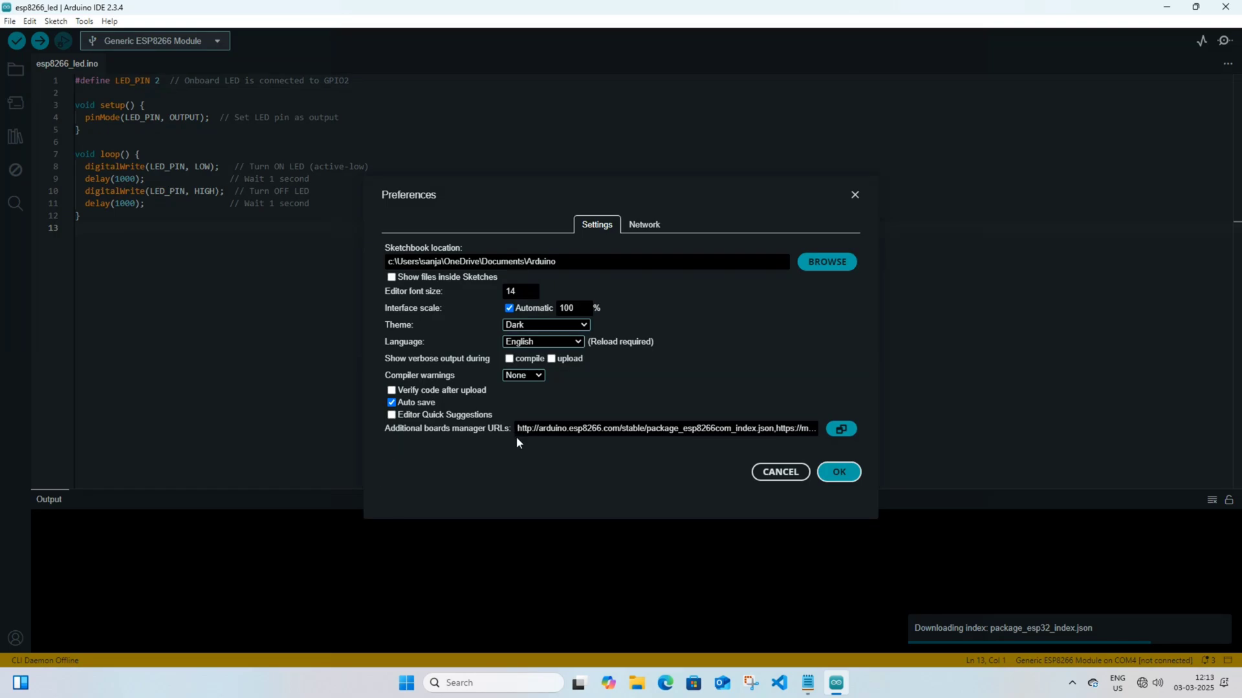
# Check the Additional boards manager URLs field for the esp8266 package URL
pyautogui.click(665, 428)
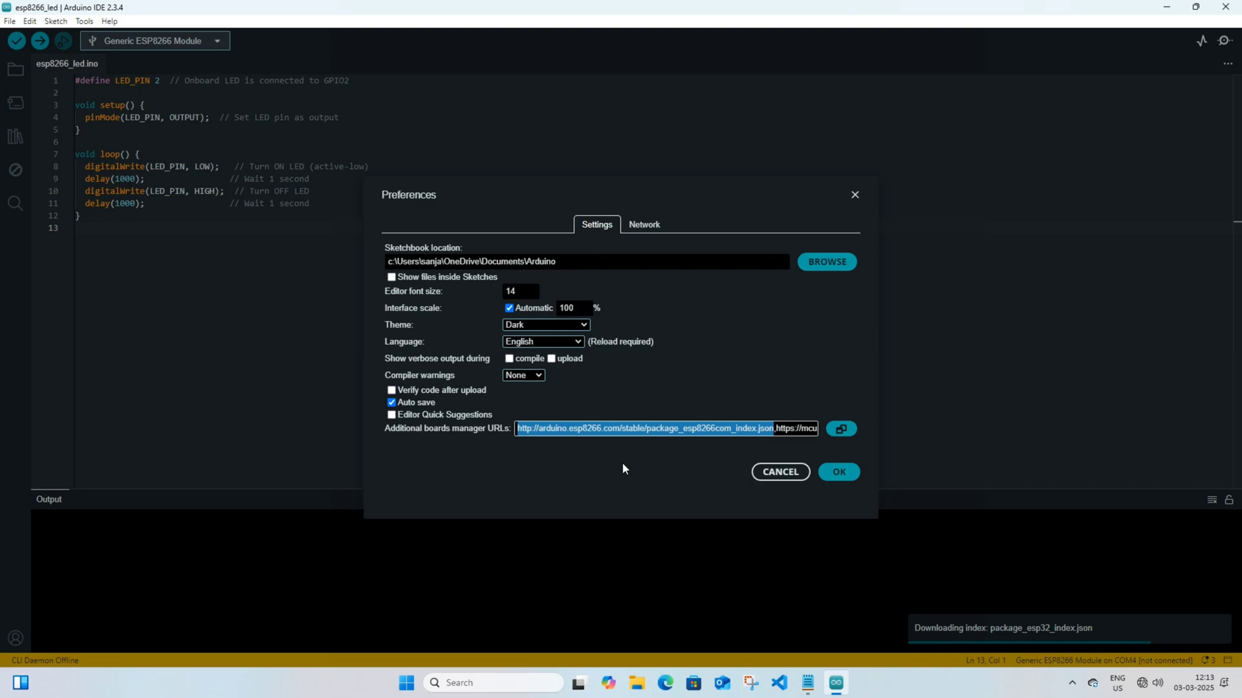
pyautogui.moveTo(632, 463)
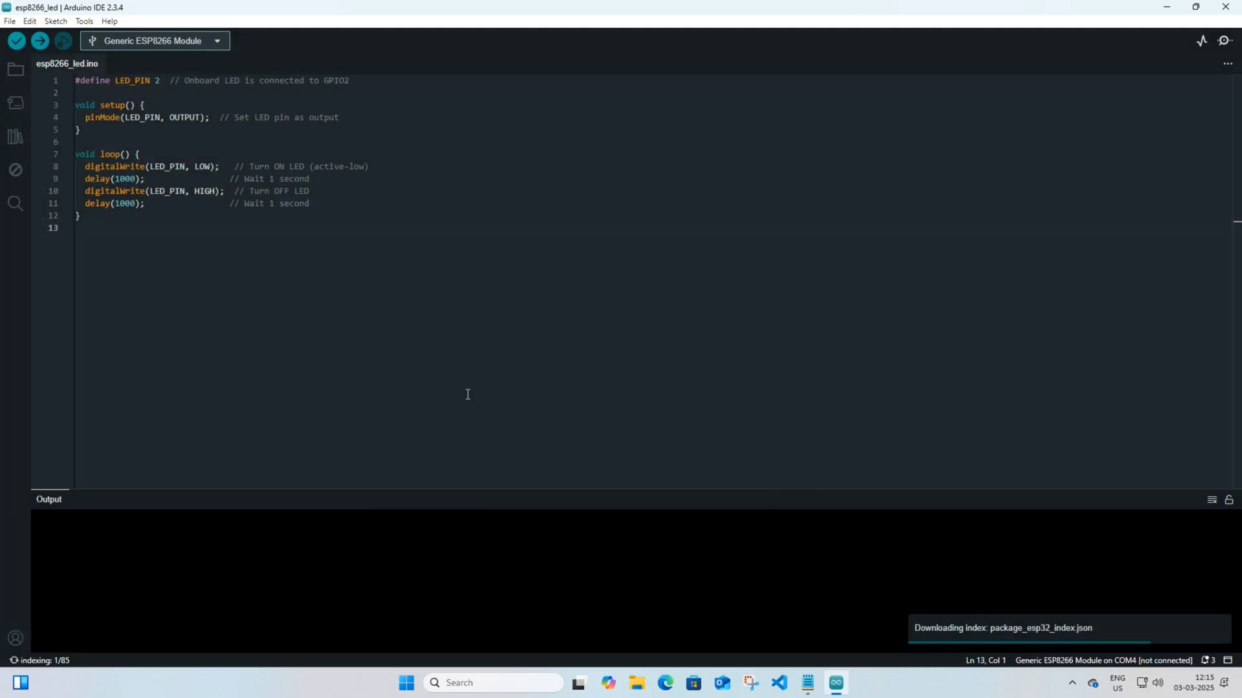
# Search Boards Manager for 'esp8266' to verify package 3.1.2 is installed, then close the panel
pyautogui.click(84, 22)
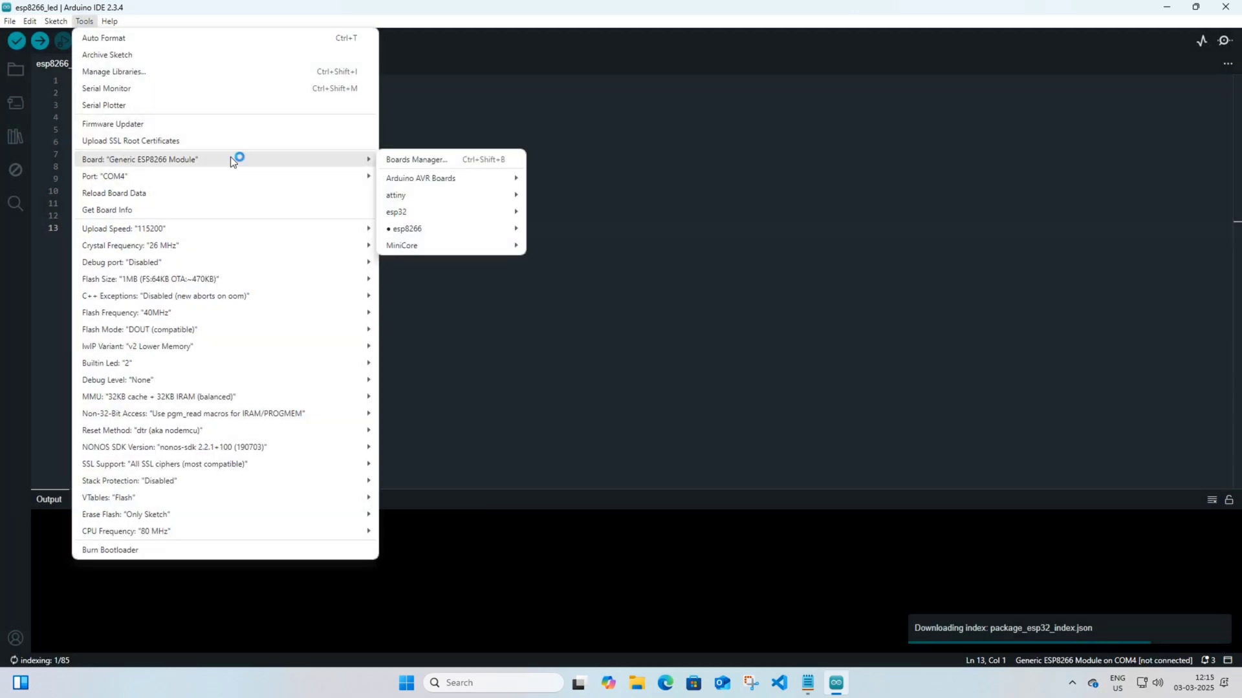
pyautogui.click(415, 159)
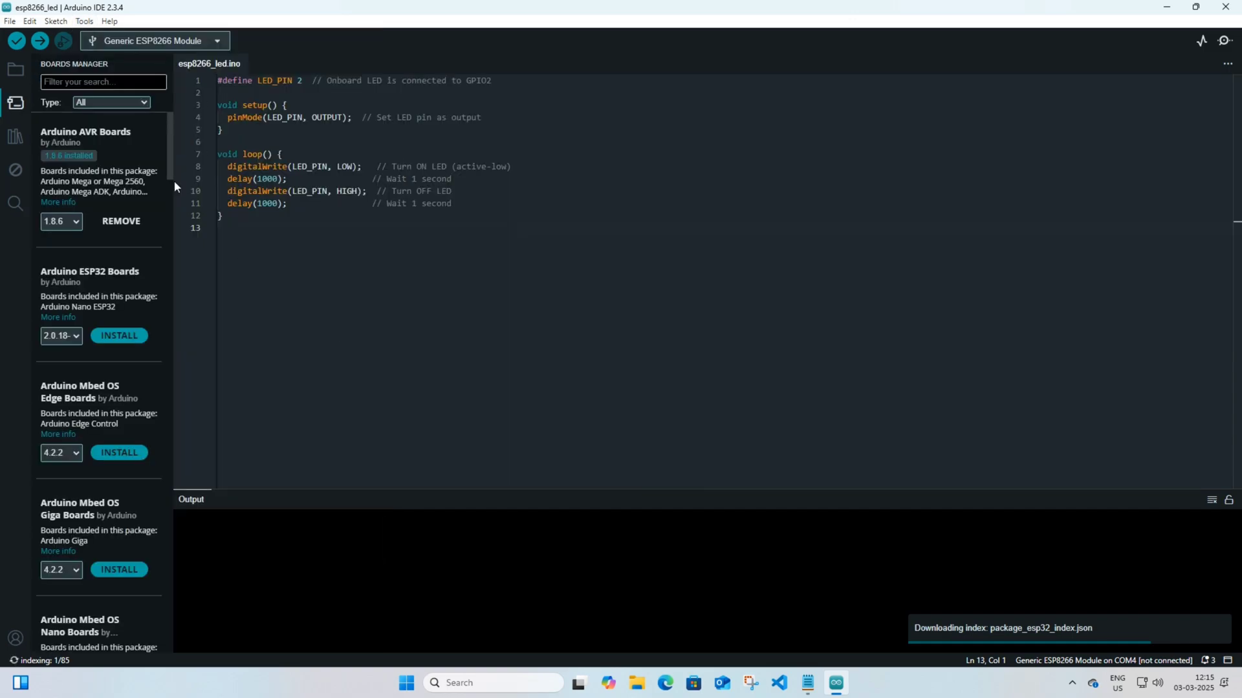
pyautogui.write('esp8266')
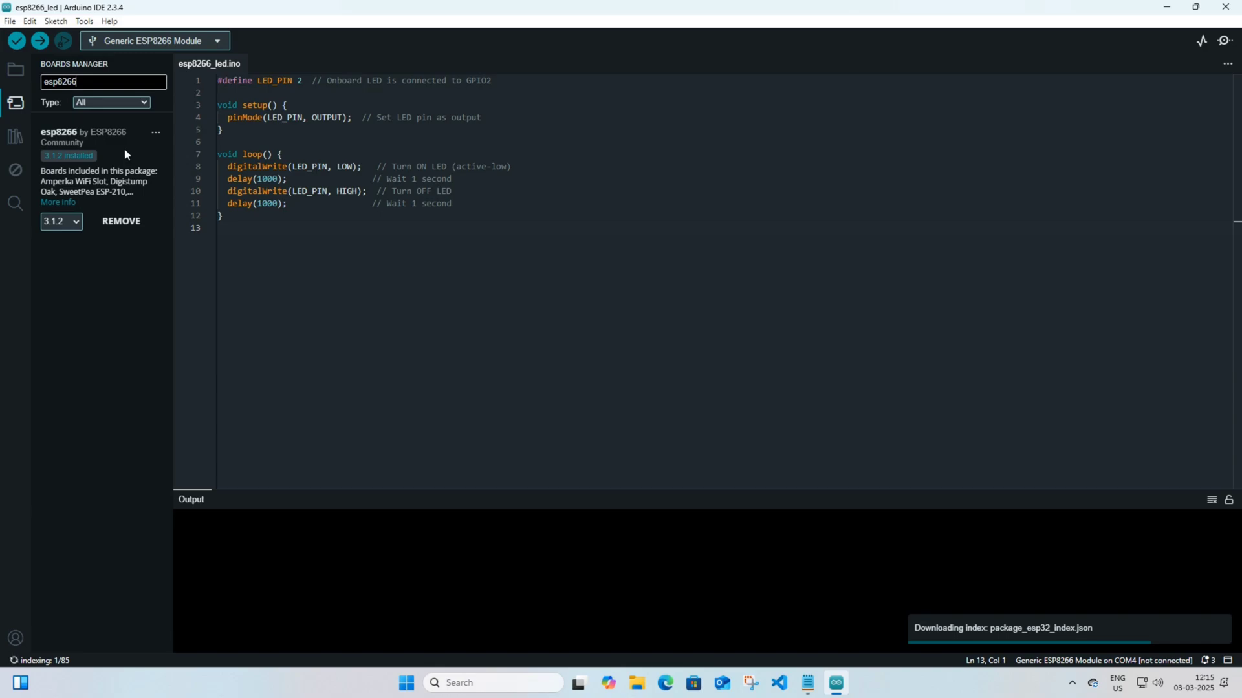
pyautogui.click(15, 100)
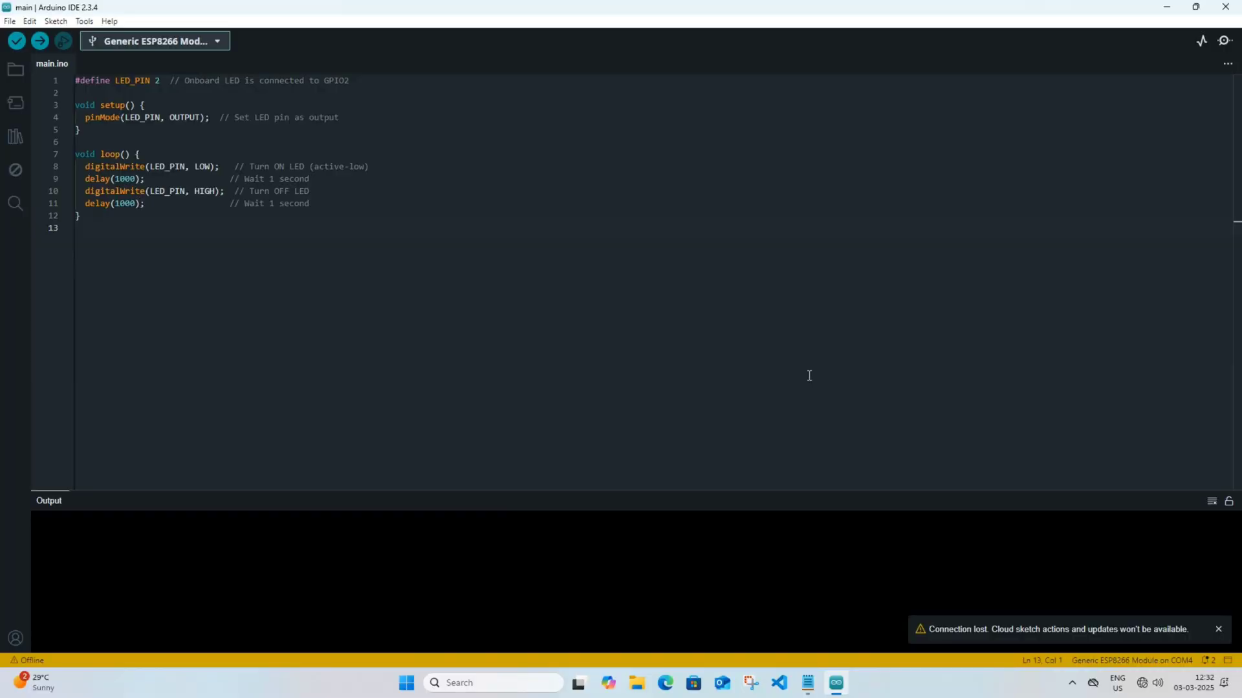
# Browse via File > Open to the main.ino LED blink sketch and load it
pyautogui.click(1219, 629)
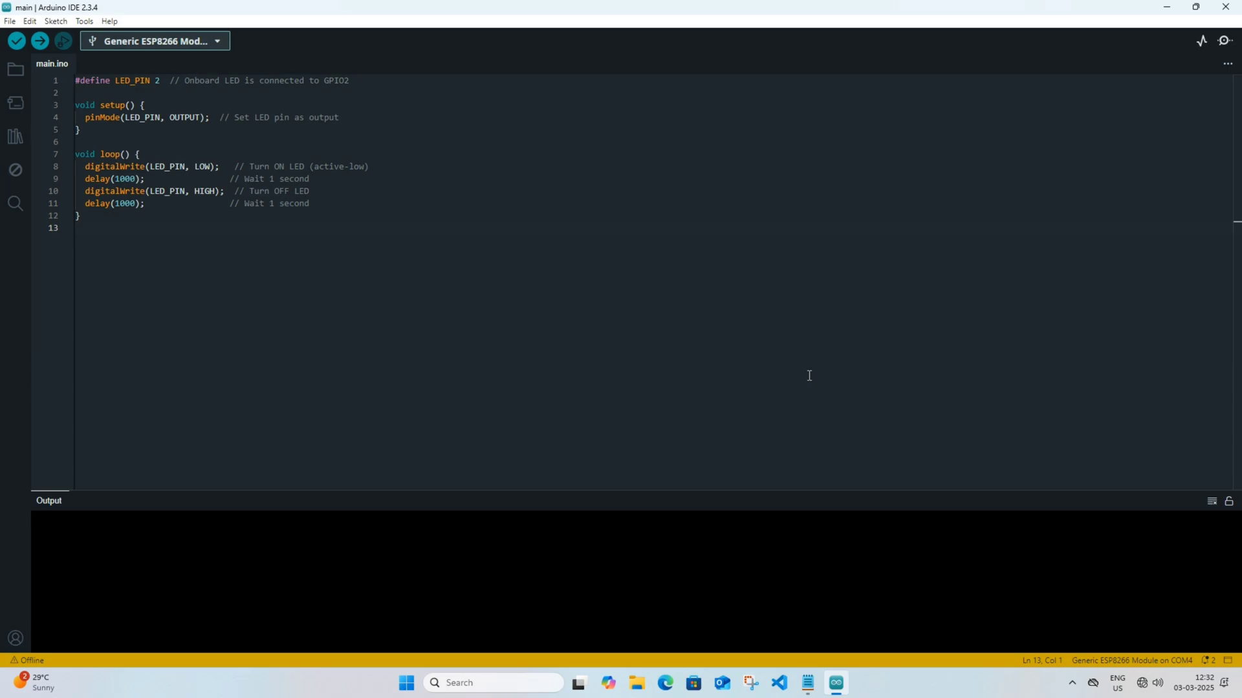
pyautogui.click(9, 21)
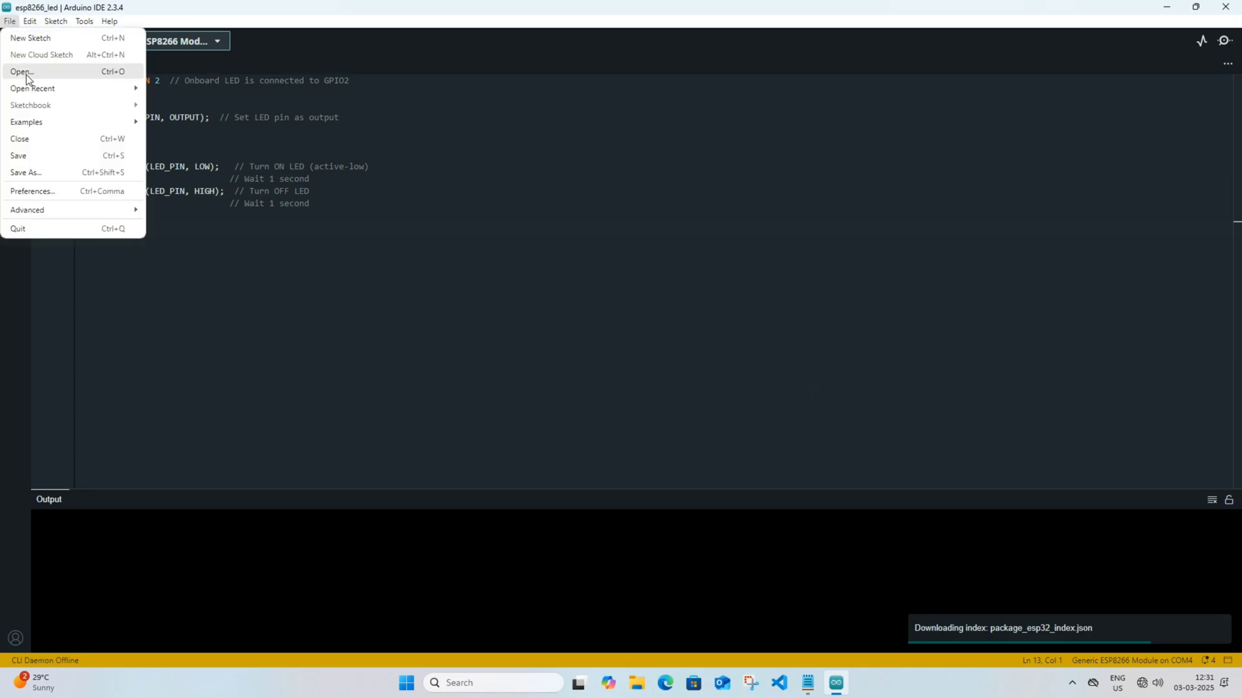
pyautogui.click(22, 72)
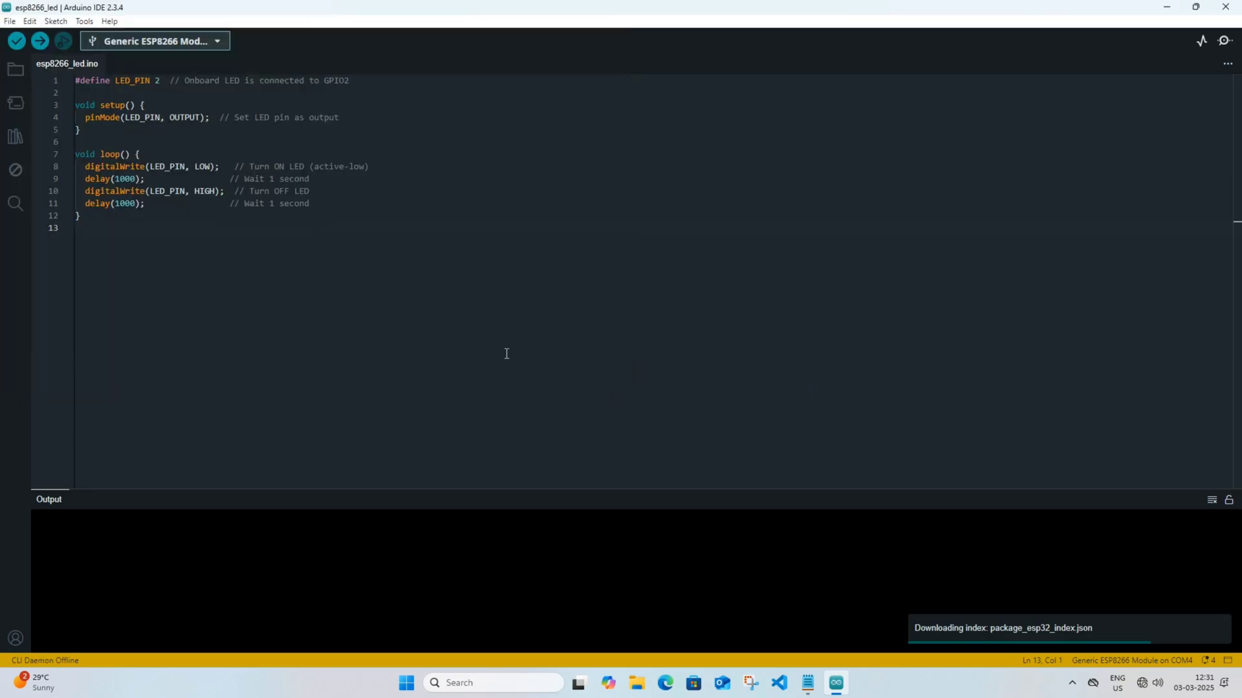
pyautogui.moveTo(876, 273)
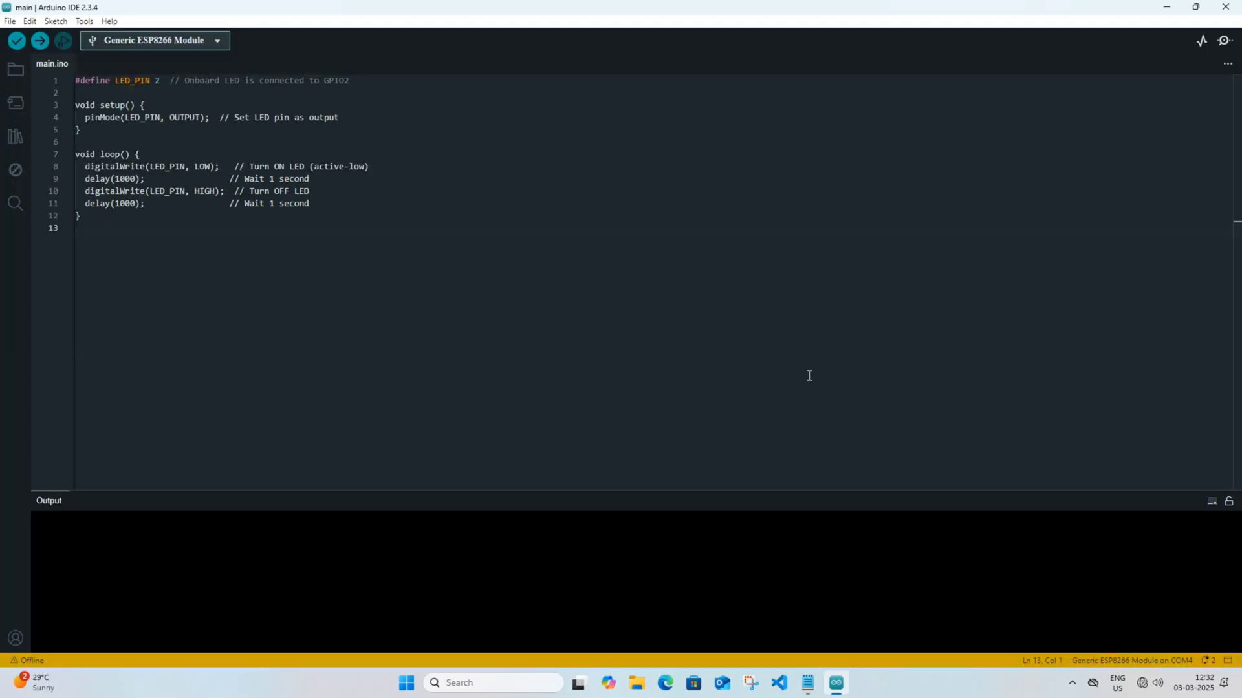
pyautogui.click(83, 22)
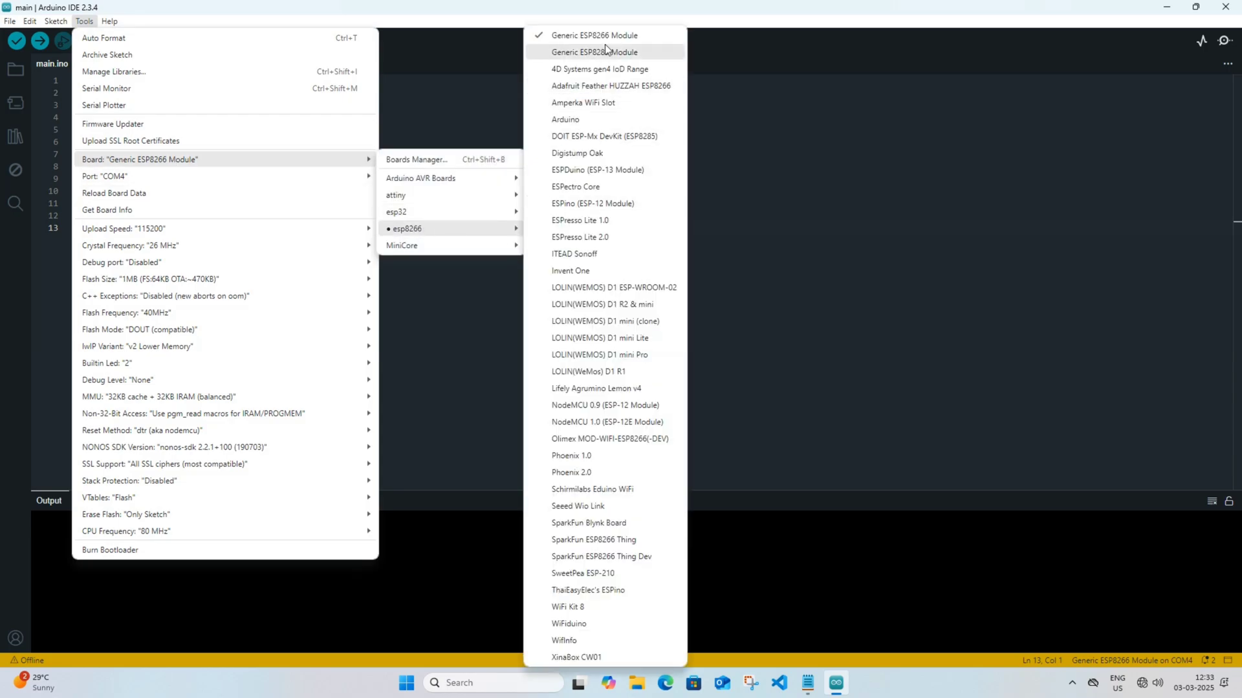
pyautogui.moveTo(593, 35)
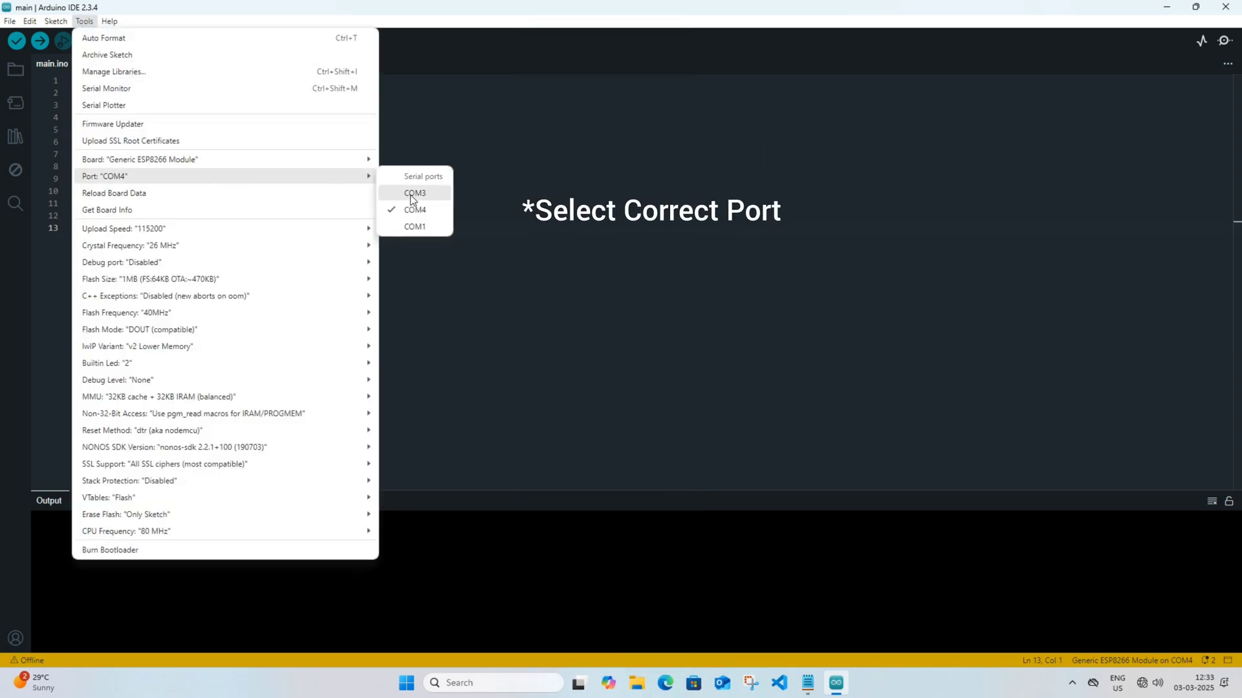
# Select port COM3 for the Generic ESP8266 Module and start compiling for upload
pyautogui.click(413, 192)
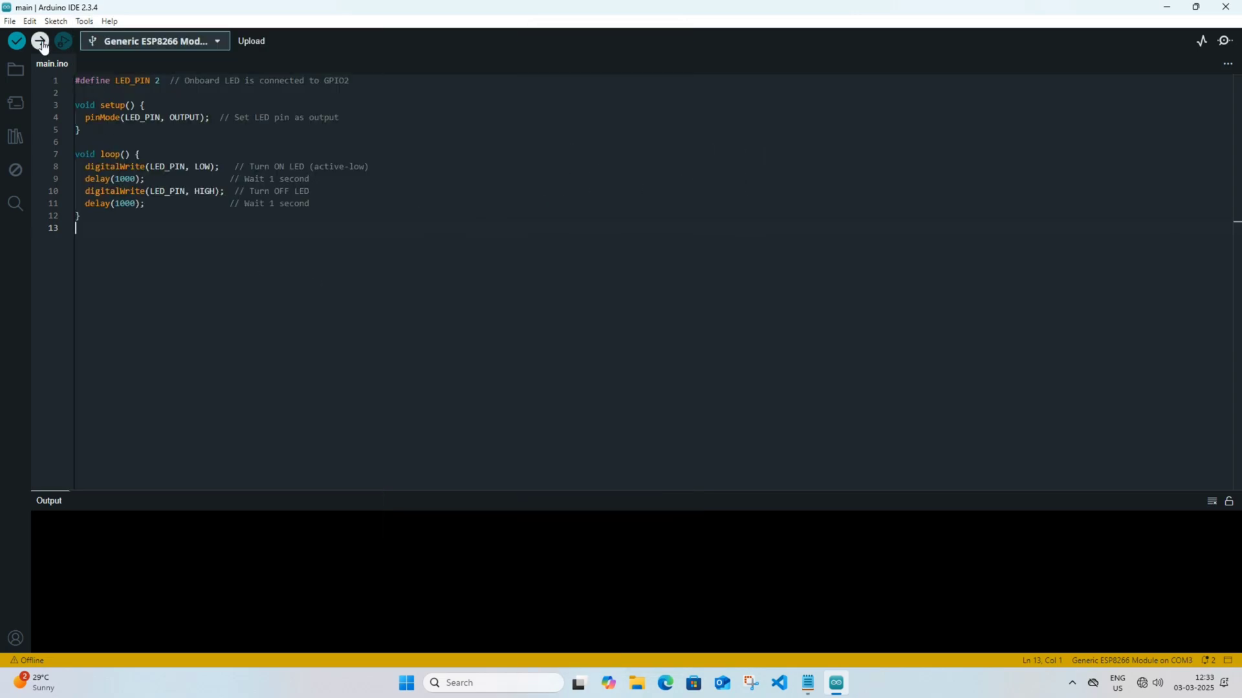
pyautogui.click(38, 40)
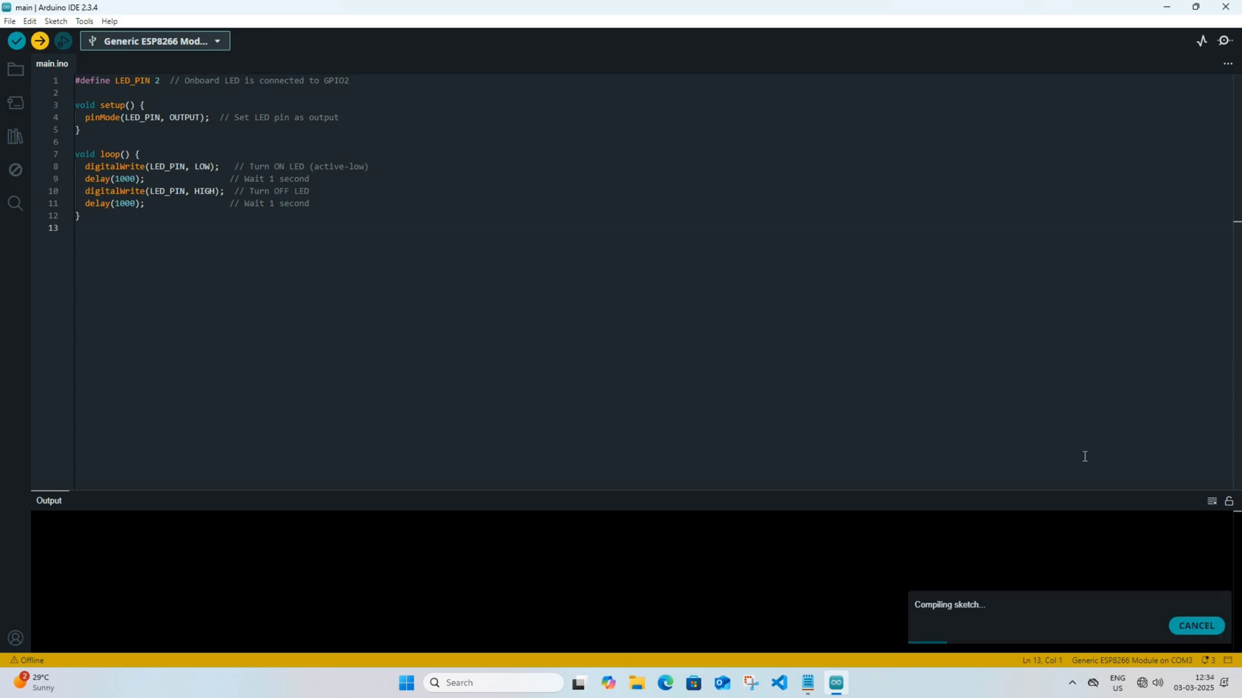